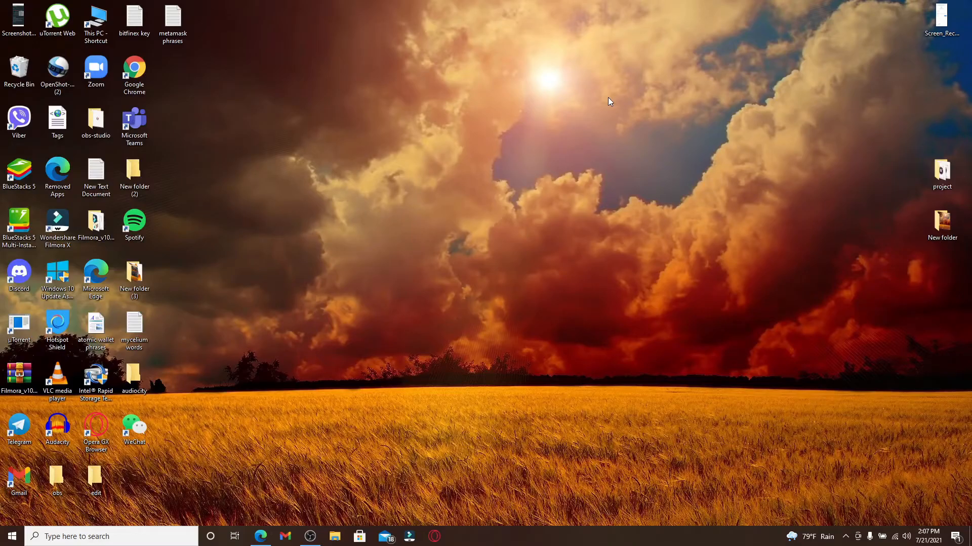
mouse_move(673, 152)
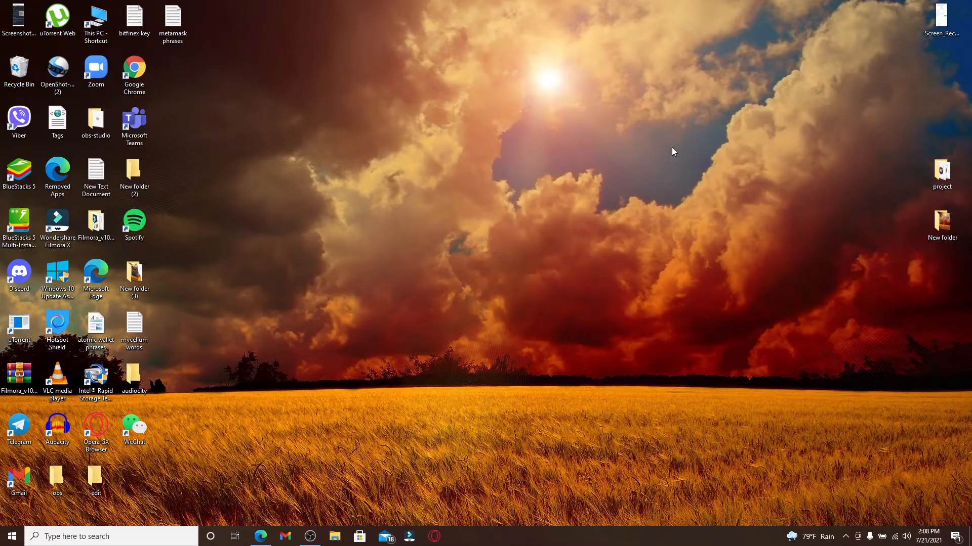
mouse_move(295, 533)
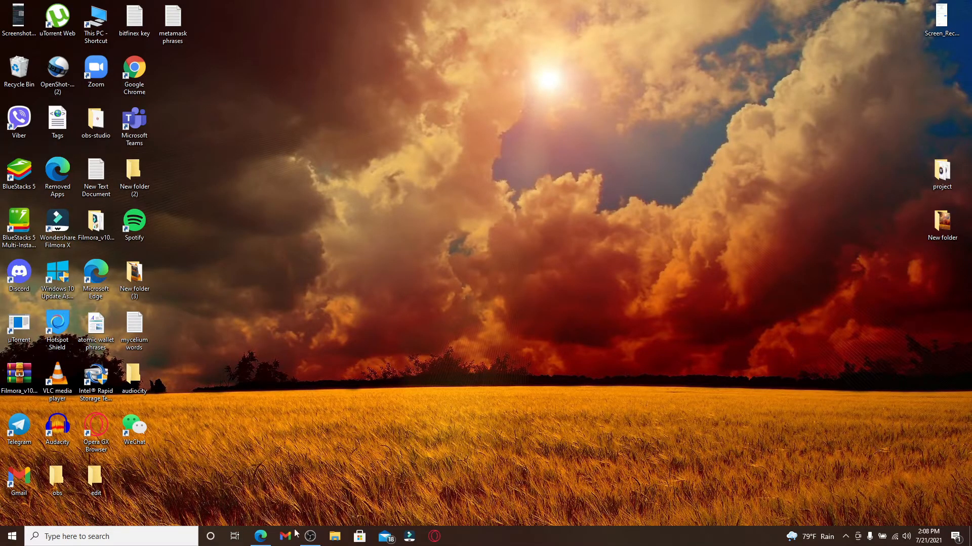
- Reach Gusto's empty company sign-up form from the site's login page
click(260, 536)
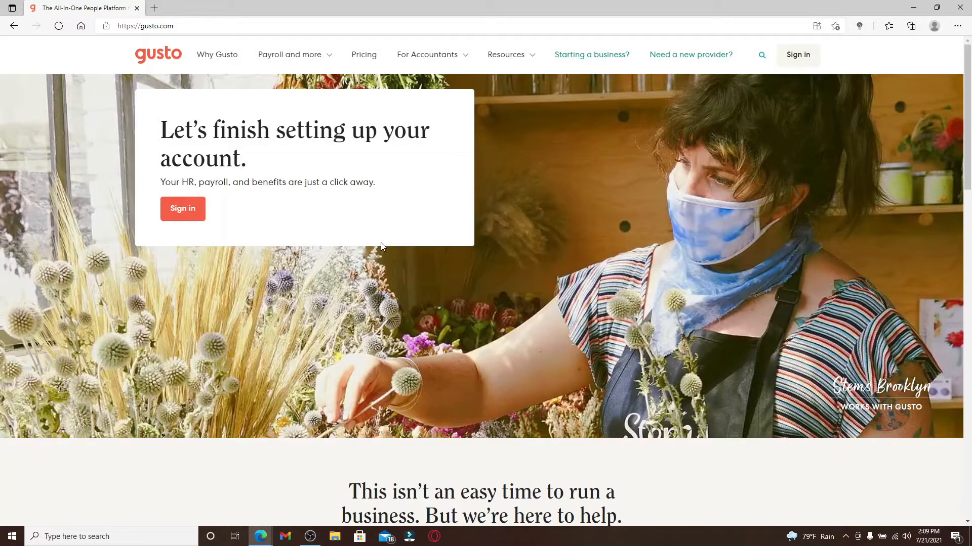
mouse_move(672, 261)
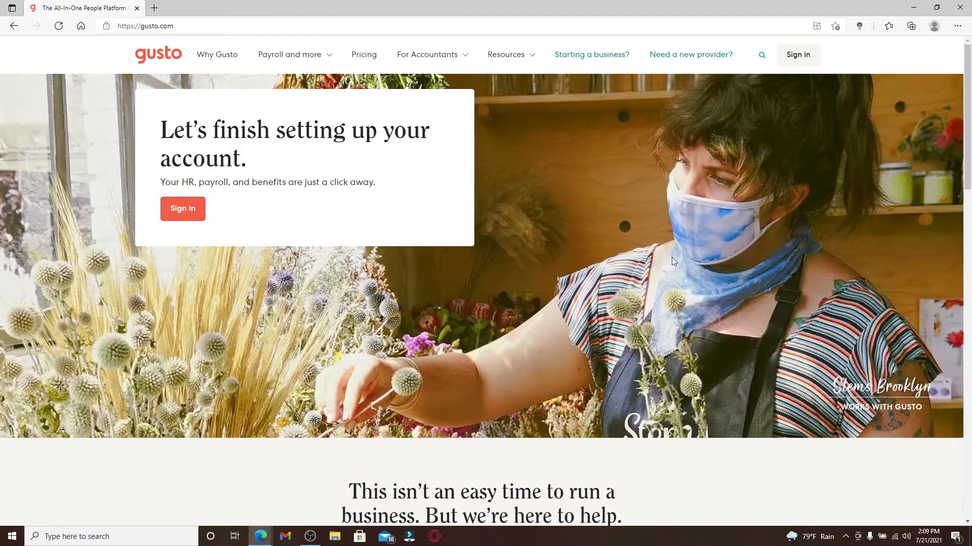
click(798, 54)
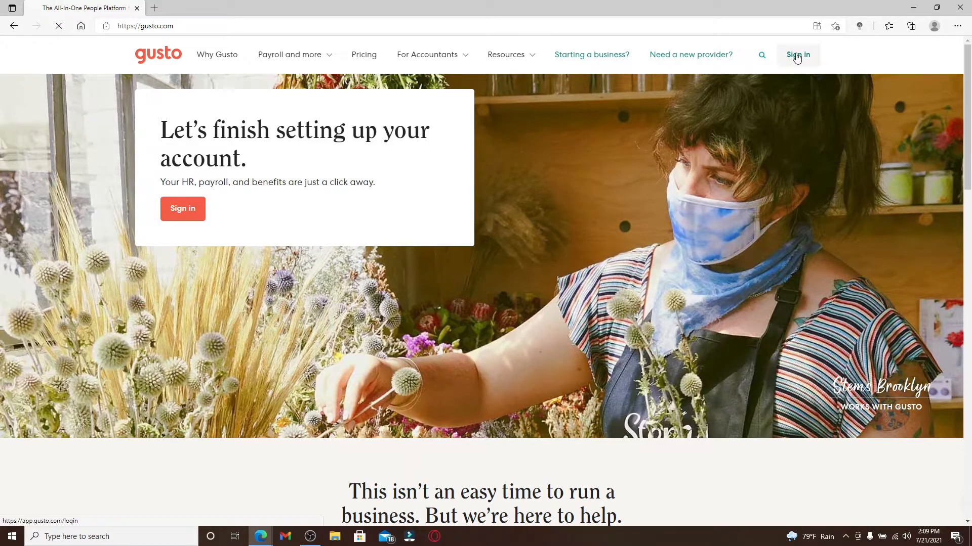
click(797, 55)
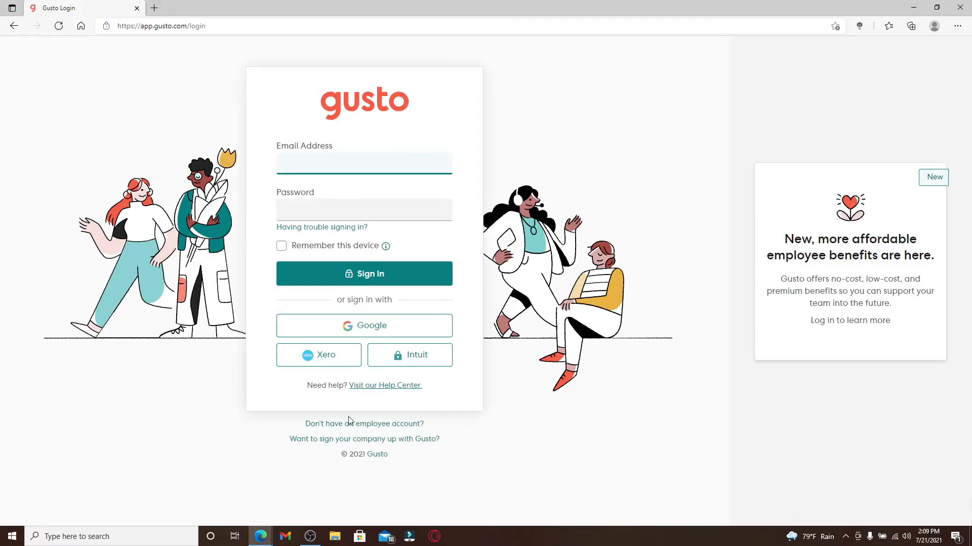
mouse_move(321, 449)
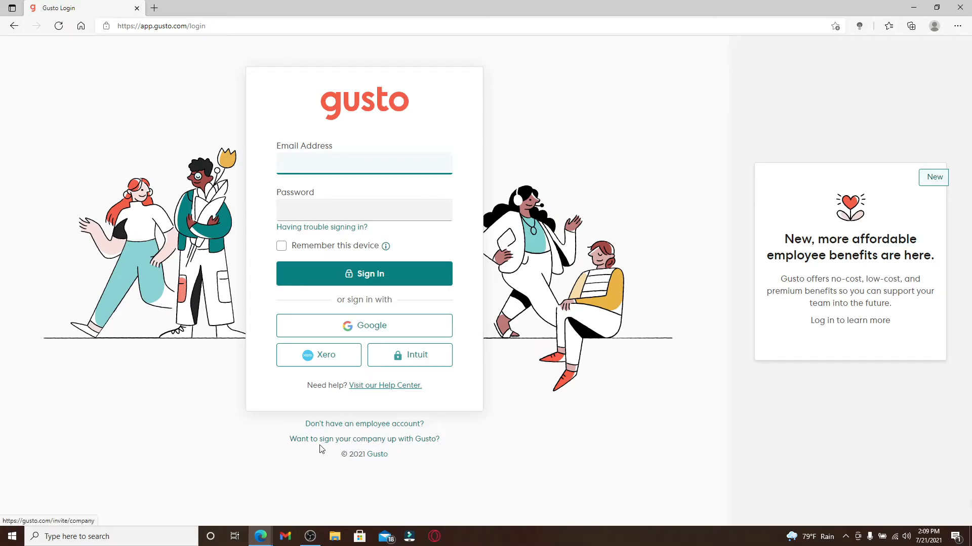
mouse_move(371, 443)
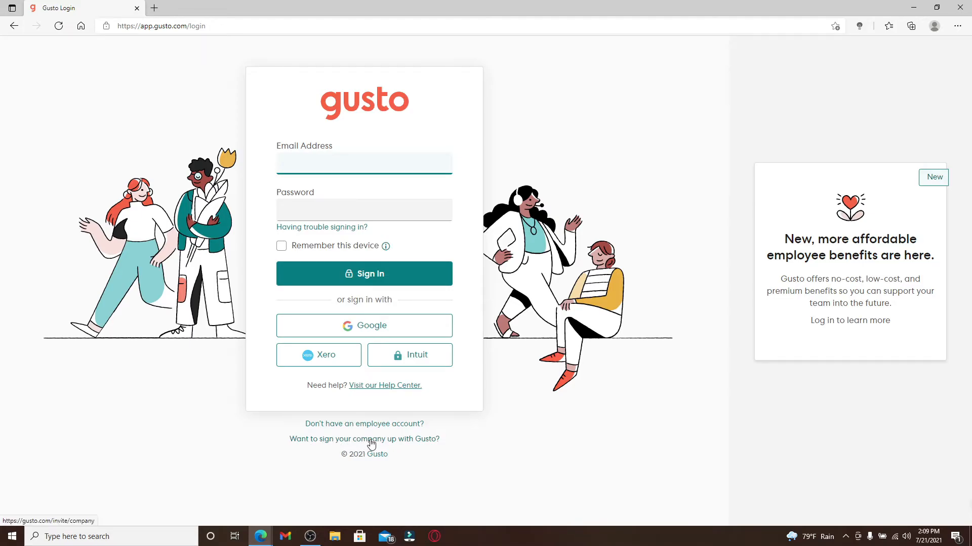
click(364, 438)
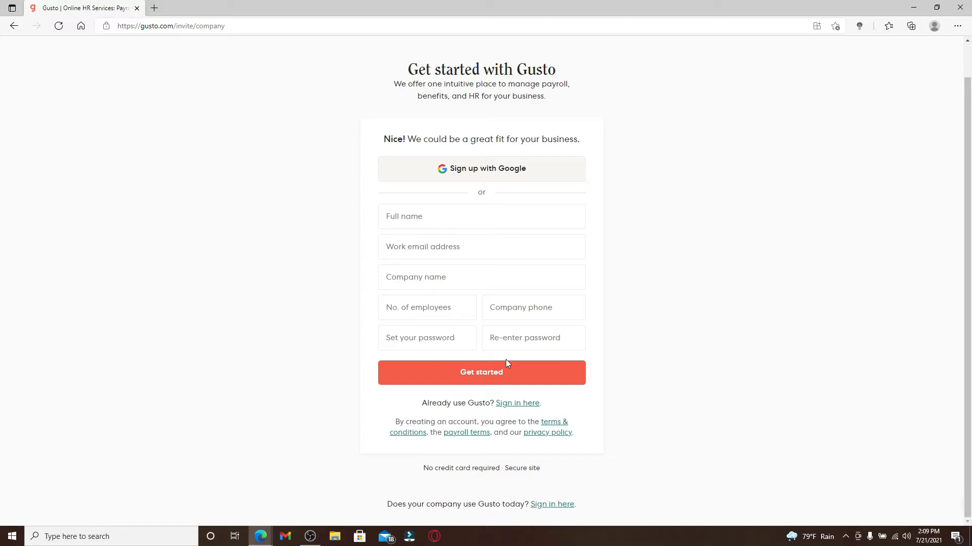
mouse_move(507, 176)
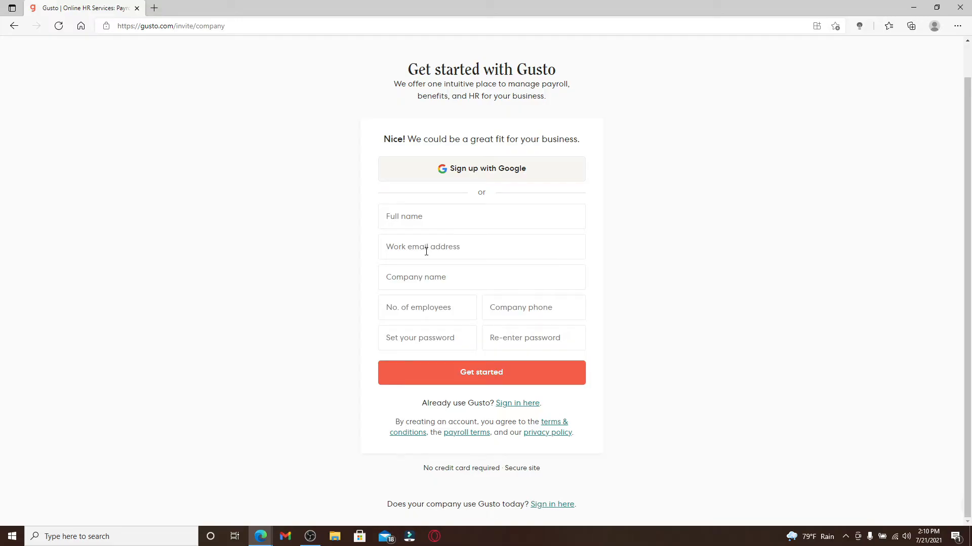
click(481, 216)
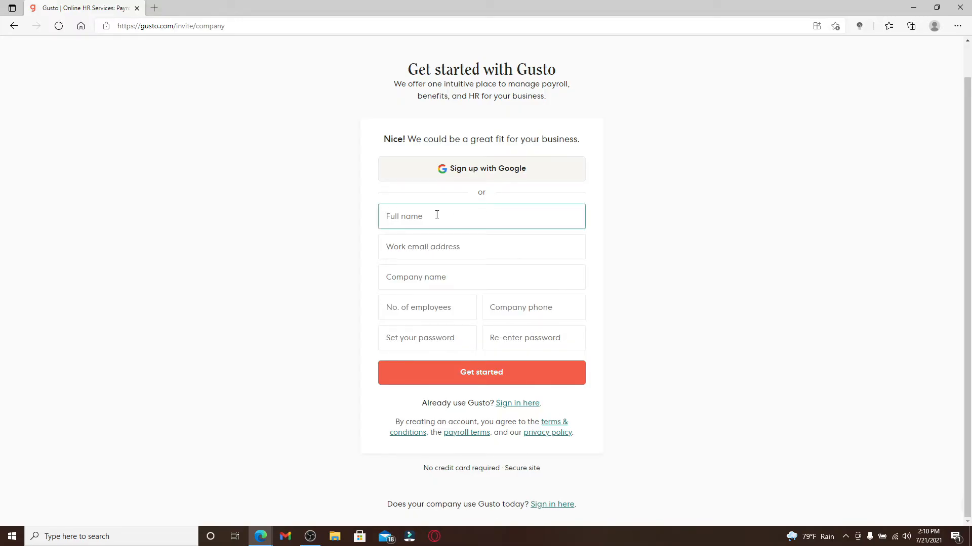
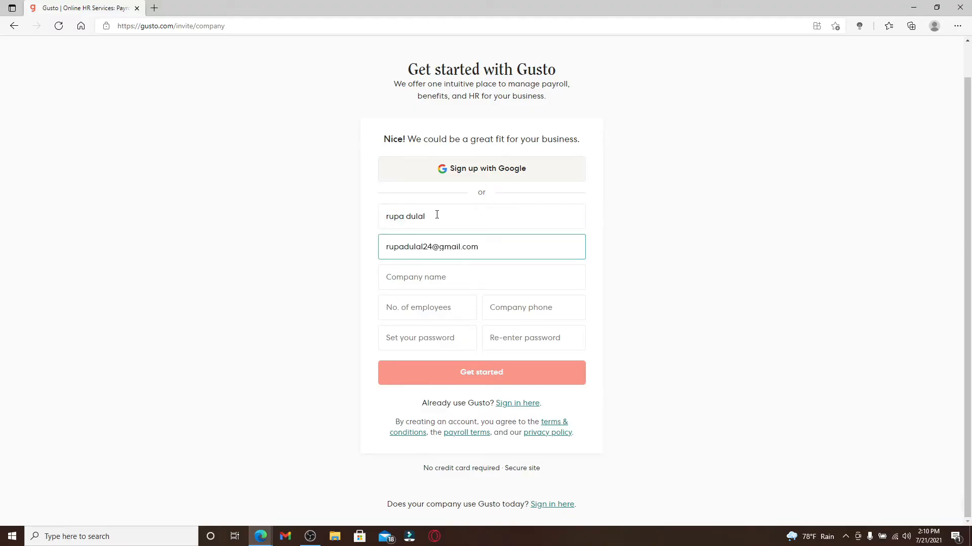
click(481, 278)
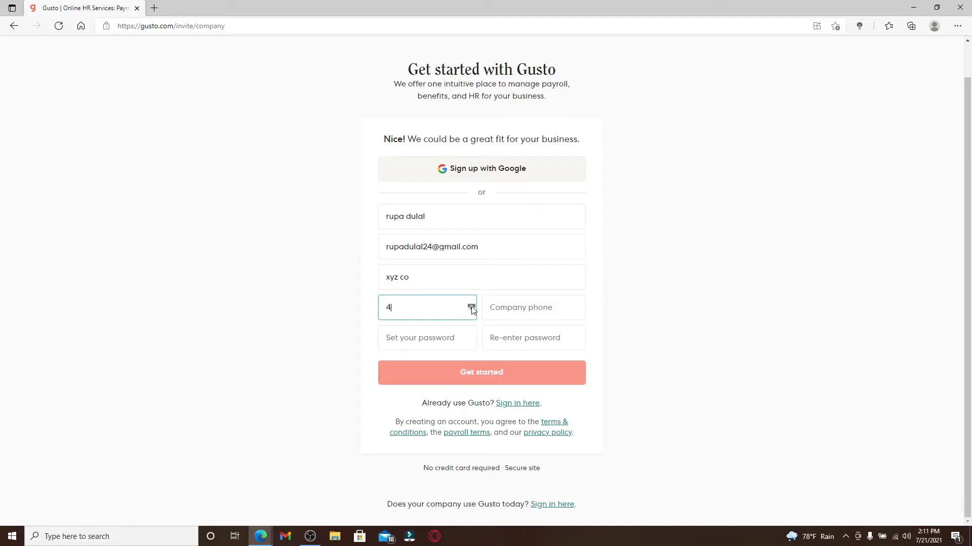
click(534, 308)
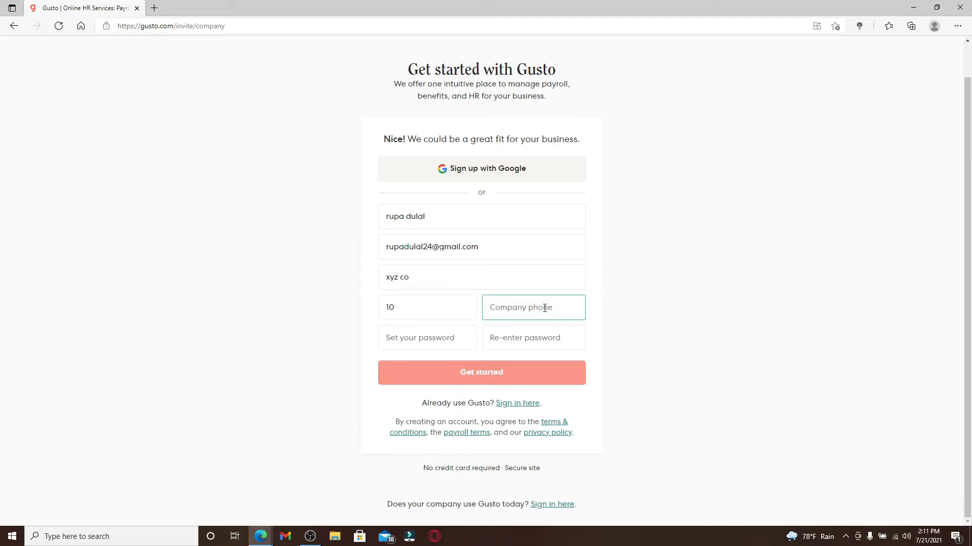
text((555) 338-5690)
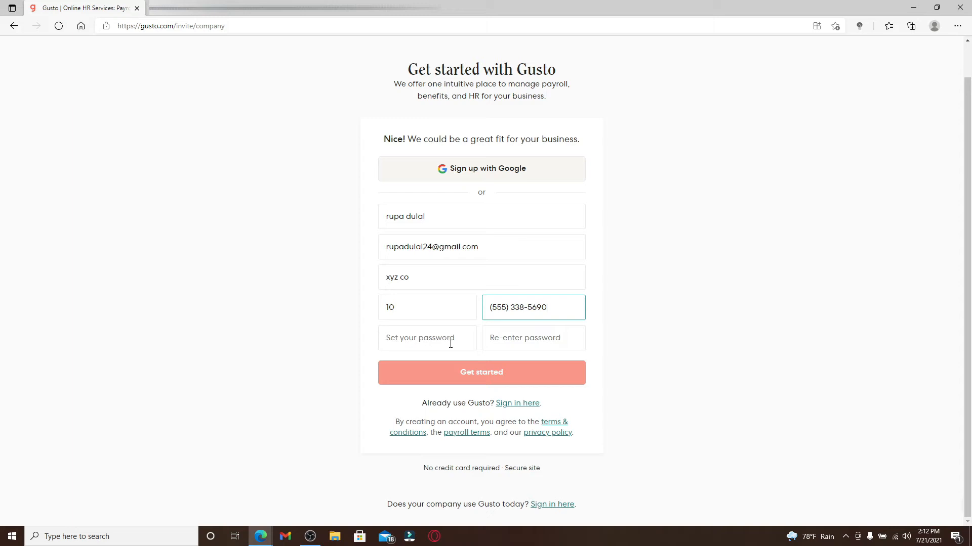
click(427, 338)
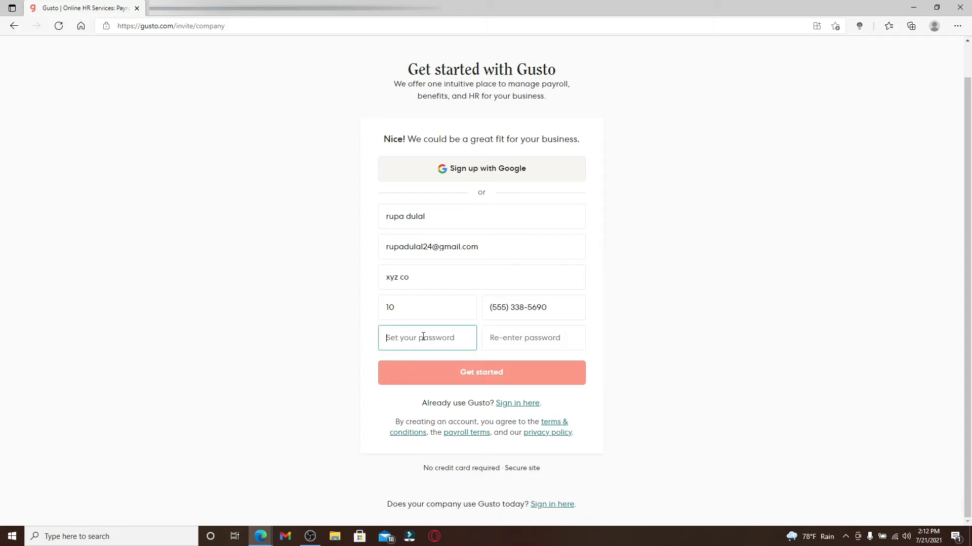
text(password)
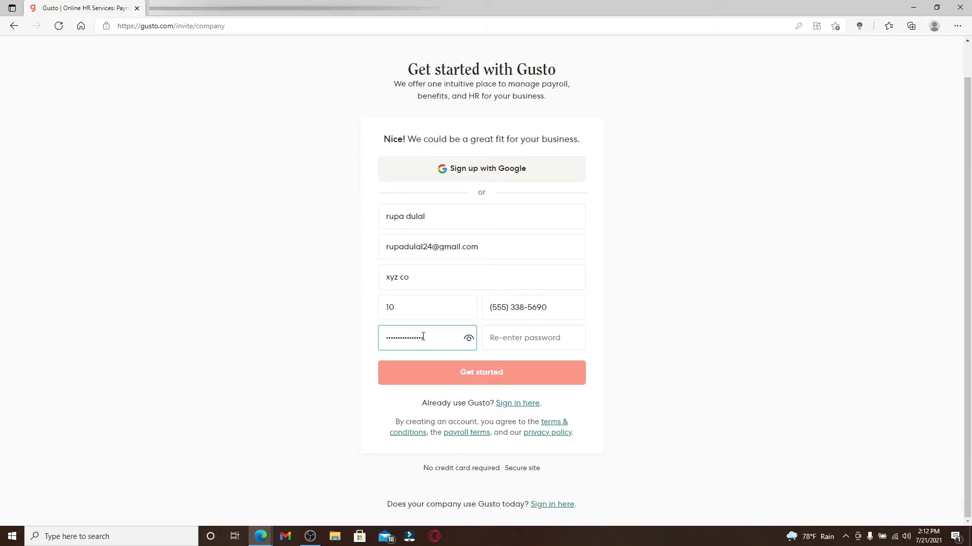
click(532, 338)
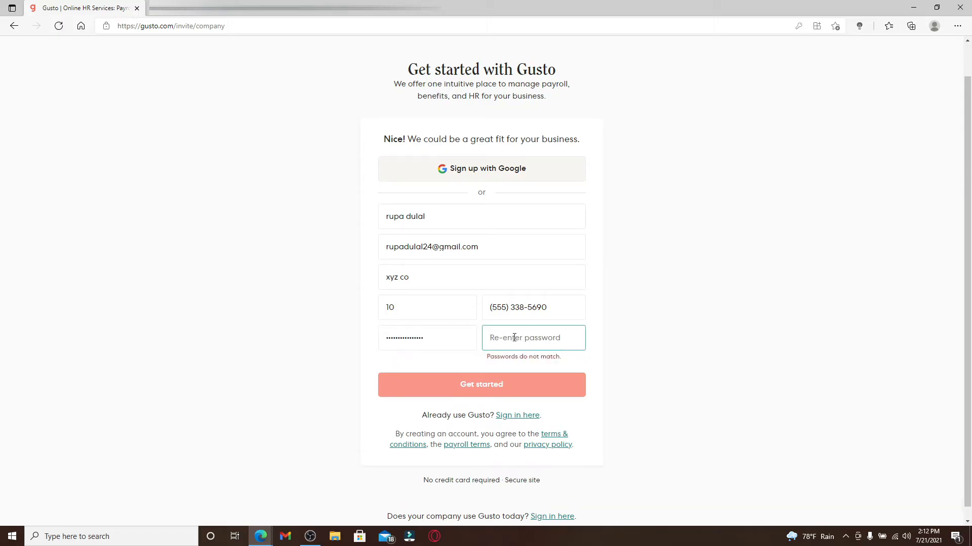
text(••••)
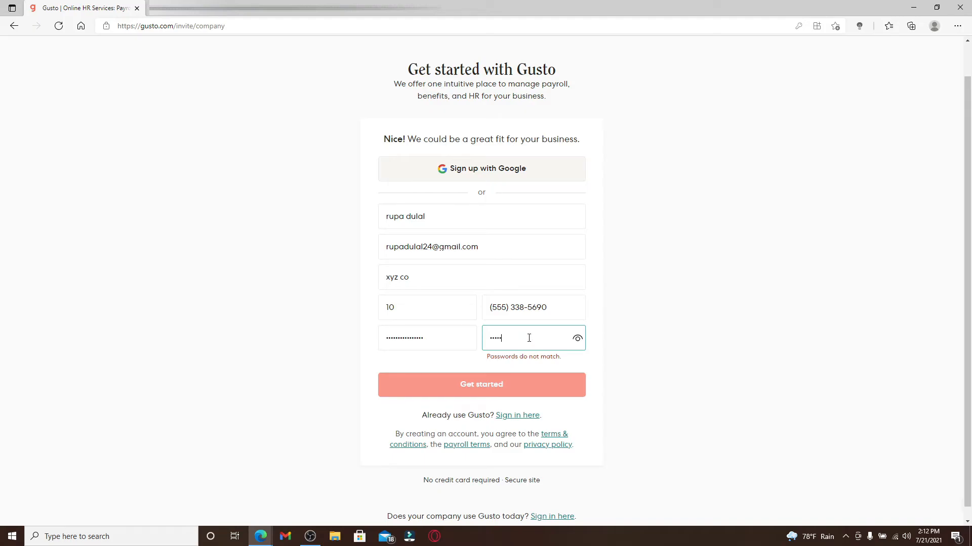
text(password)
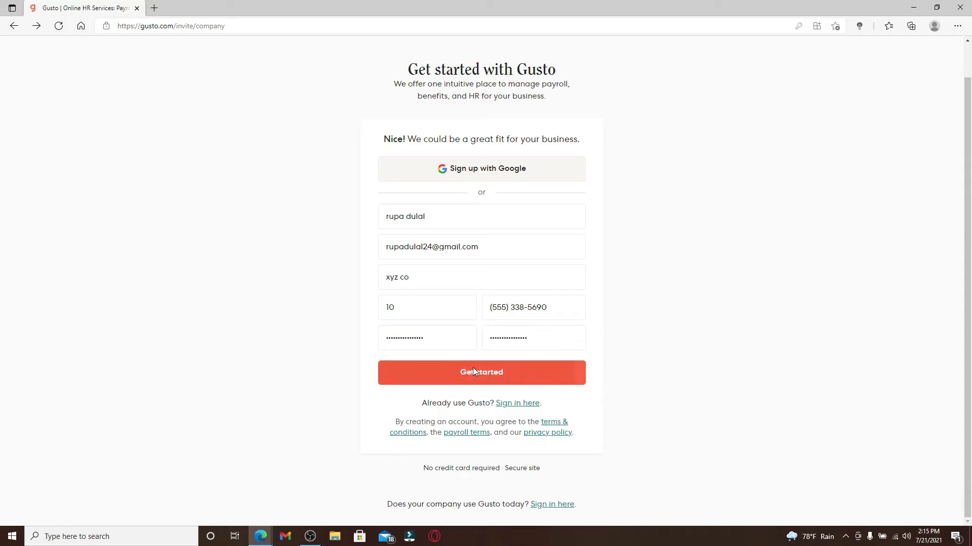
click(481, 372)
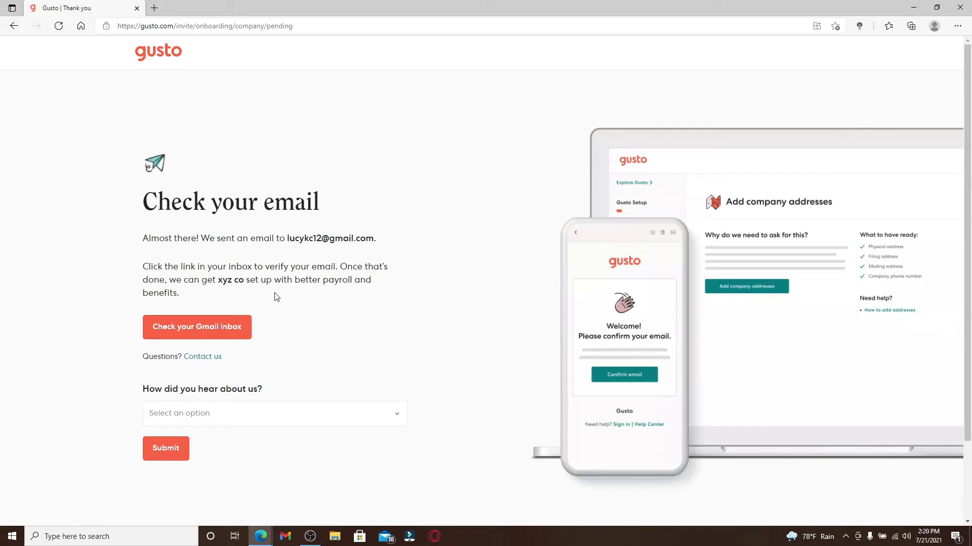
mouse_move(290, 255)
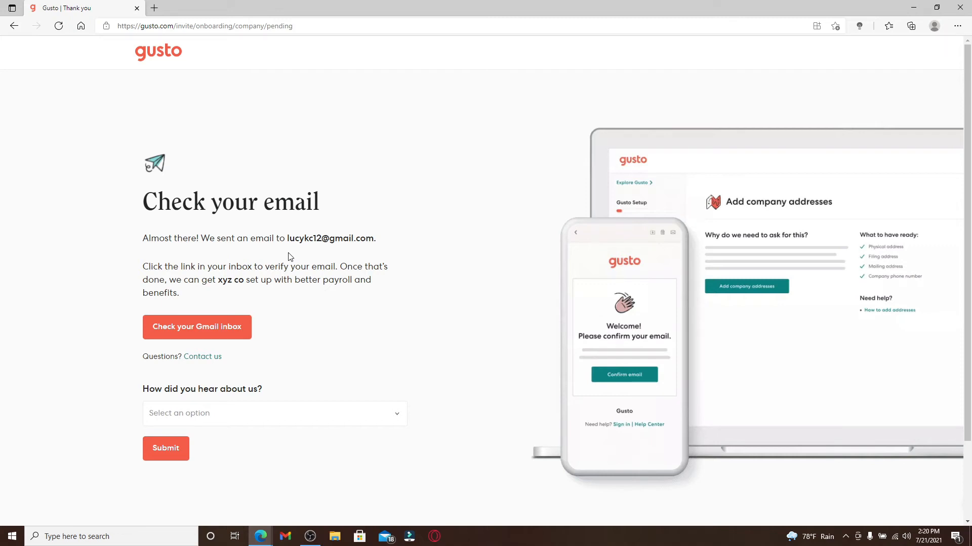
- Confirm the account's email address from the Gmail verification message
click(197, 327)
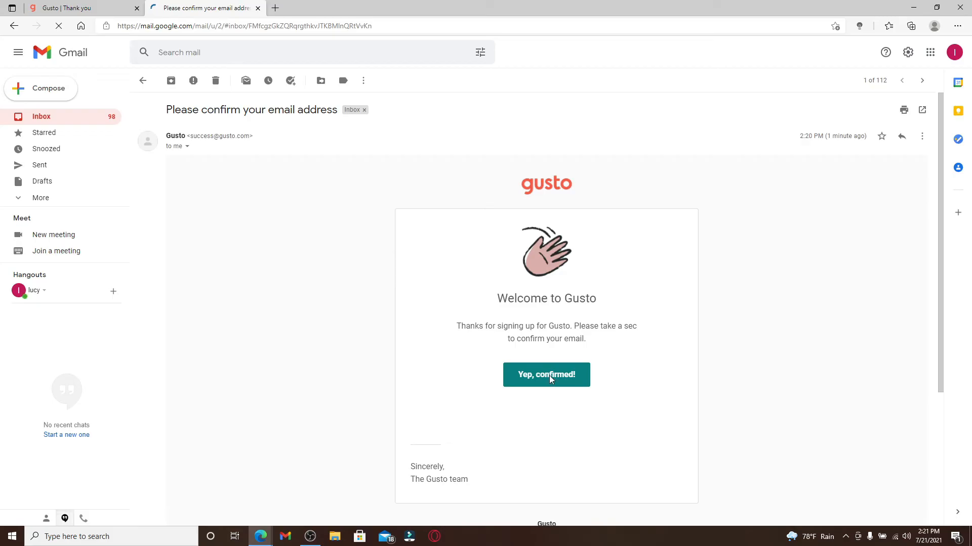
click(545, 375)
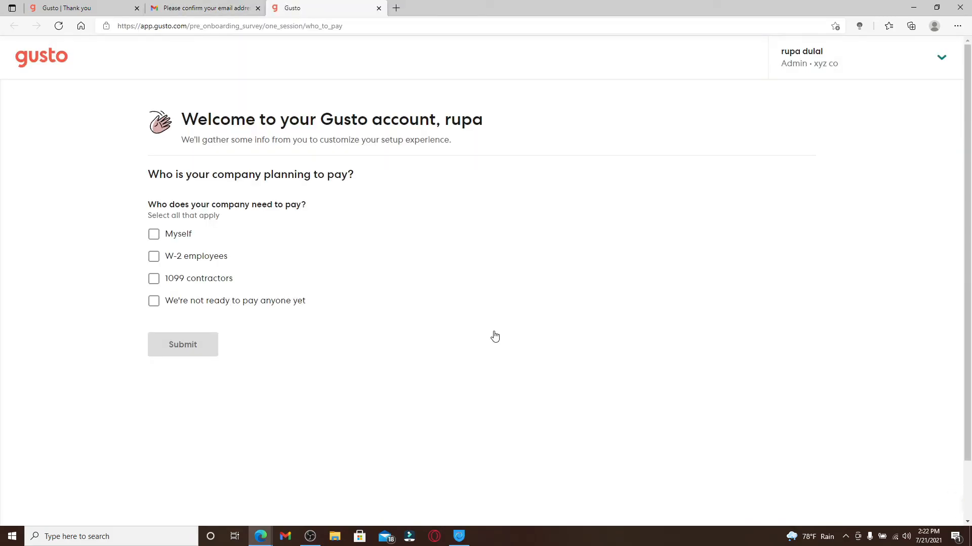
mouse_move(255, 154)
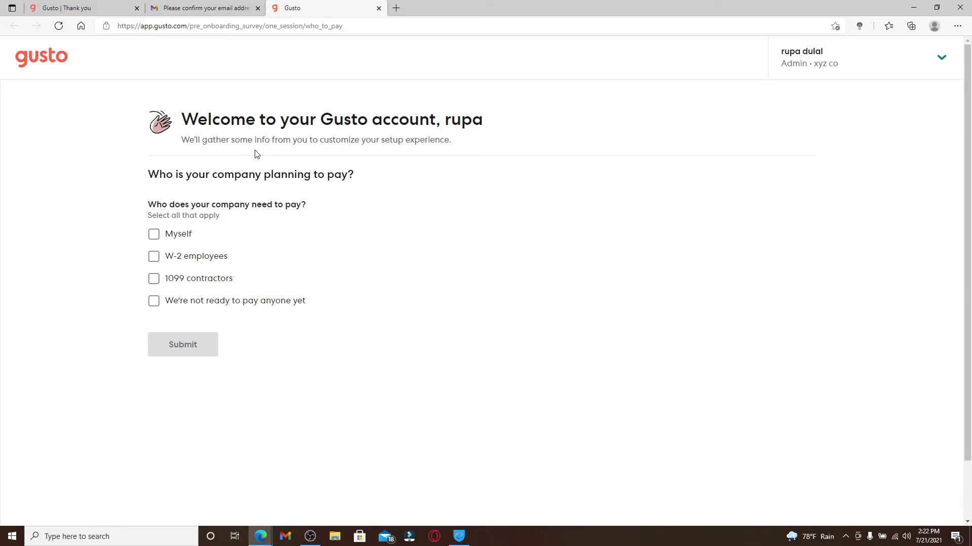
- Answer that the company will pay Myself and submit
click(154, 234)
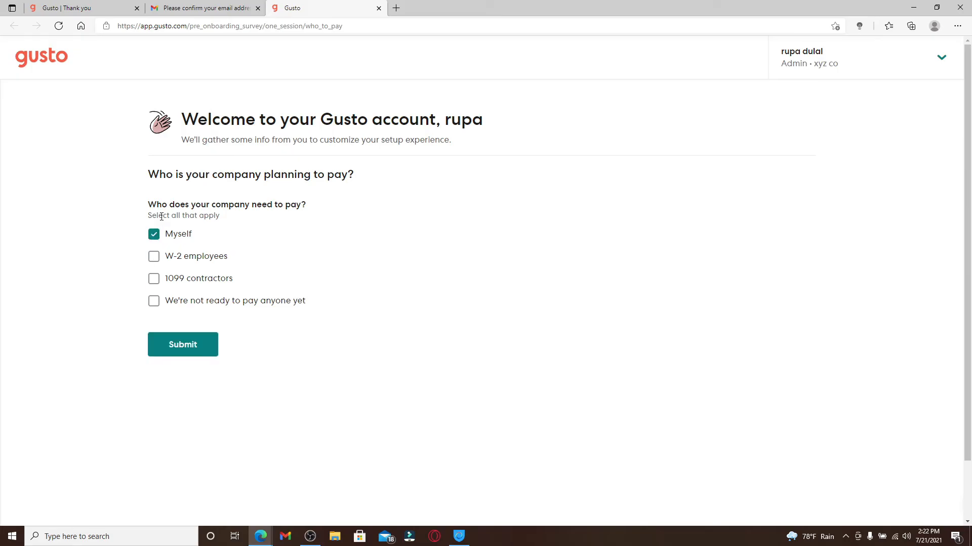
click(183, 344)
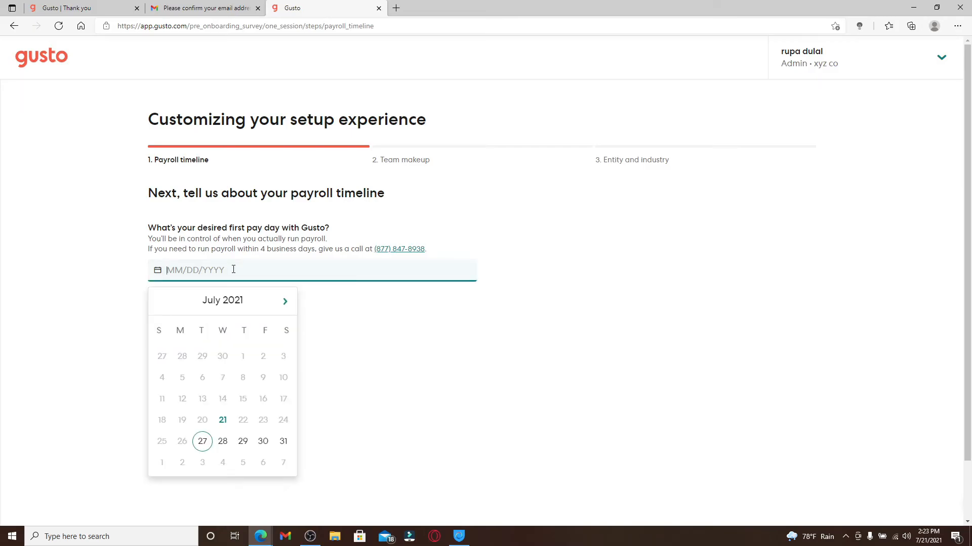
- Set first pay day 07/29/2021 with no 2021 payroll, and submit Alabama as the work state
click(242, 441)
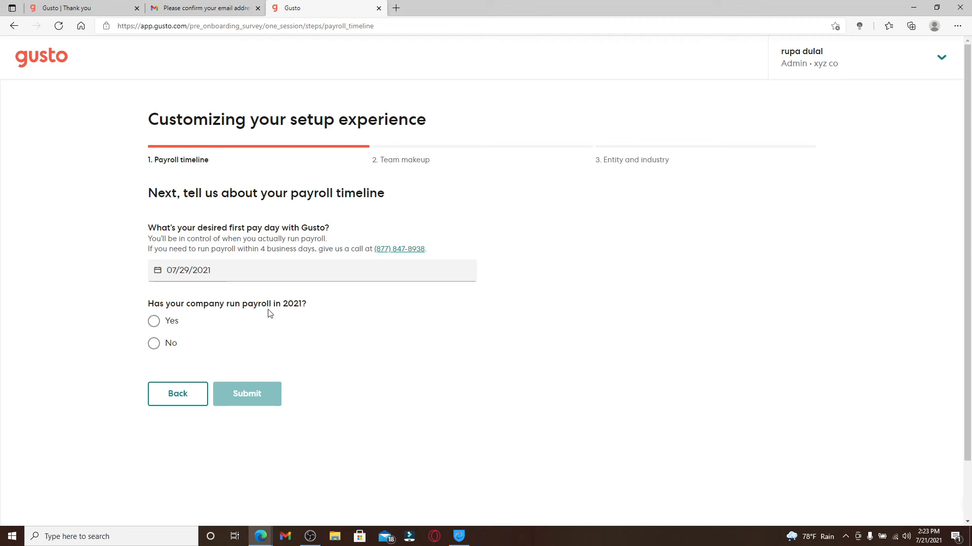
click(154, 343)
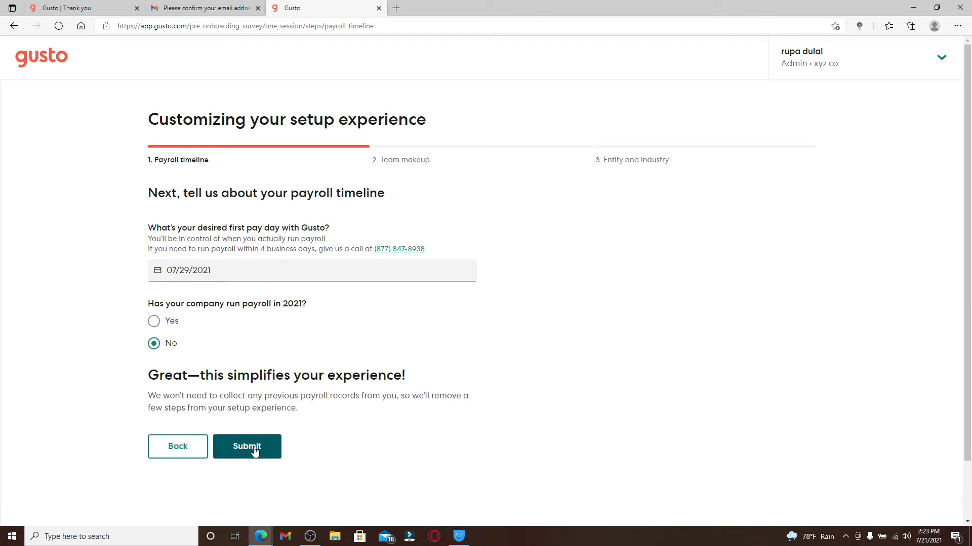
click(247, 447)
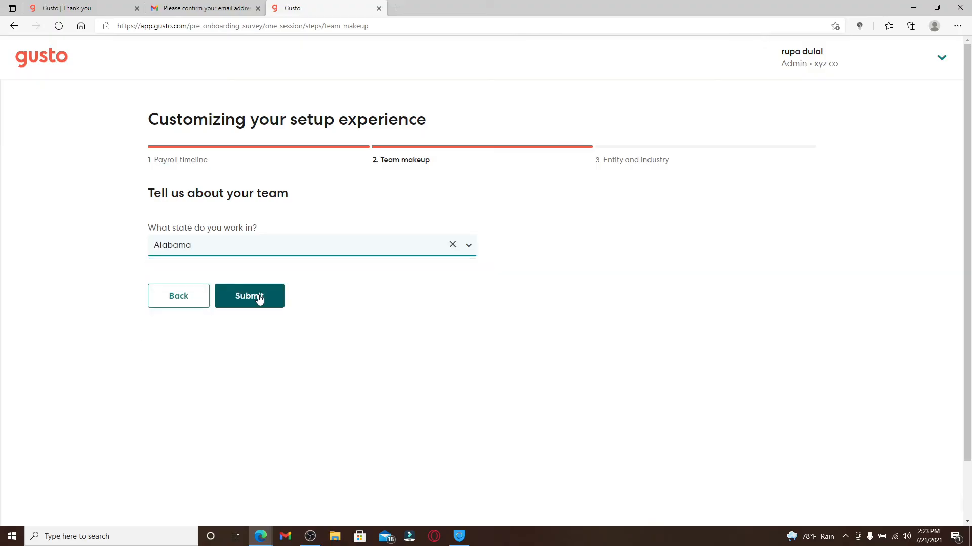
click(249, 295)
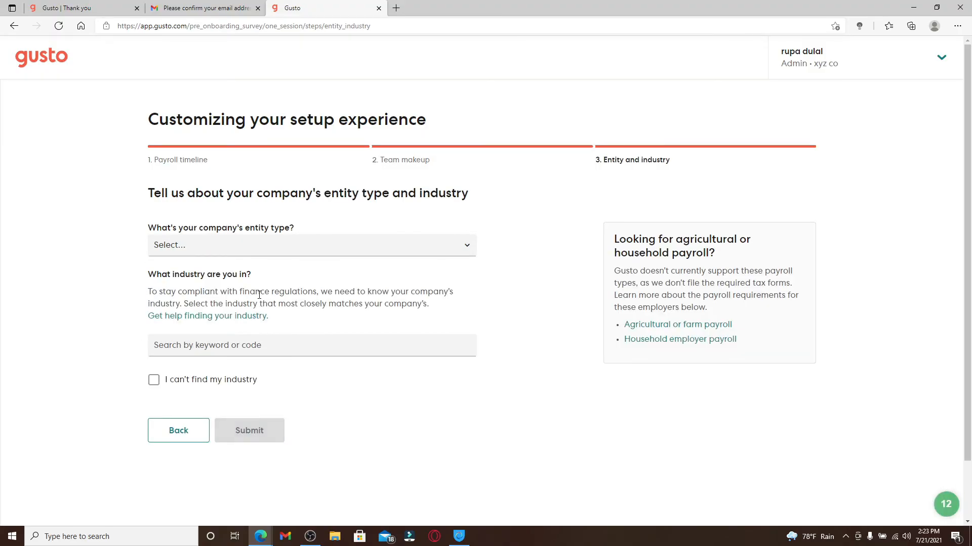
- Choose C-Corporation as the entity type and submit the answers
click(312, 245)
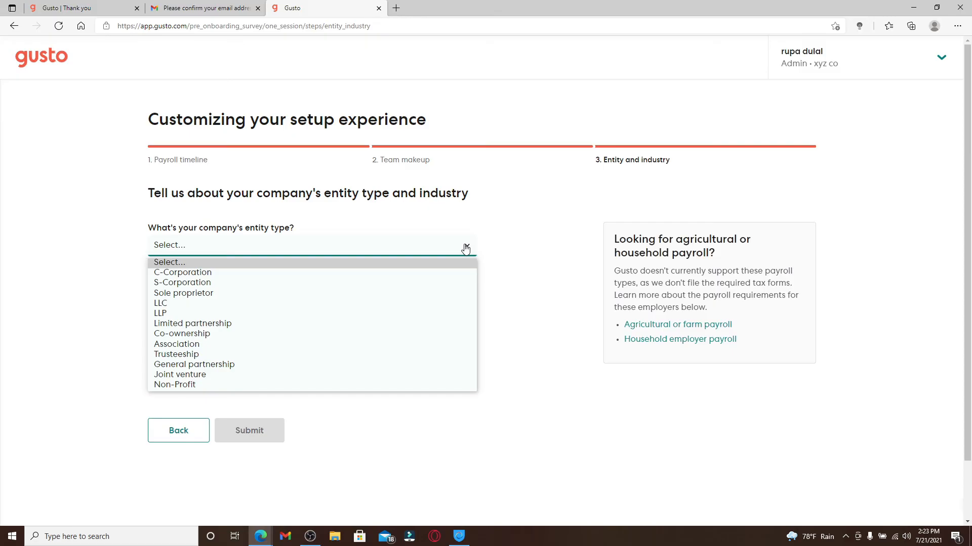
click(182, 272)
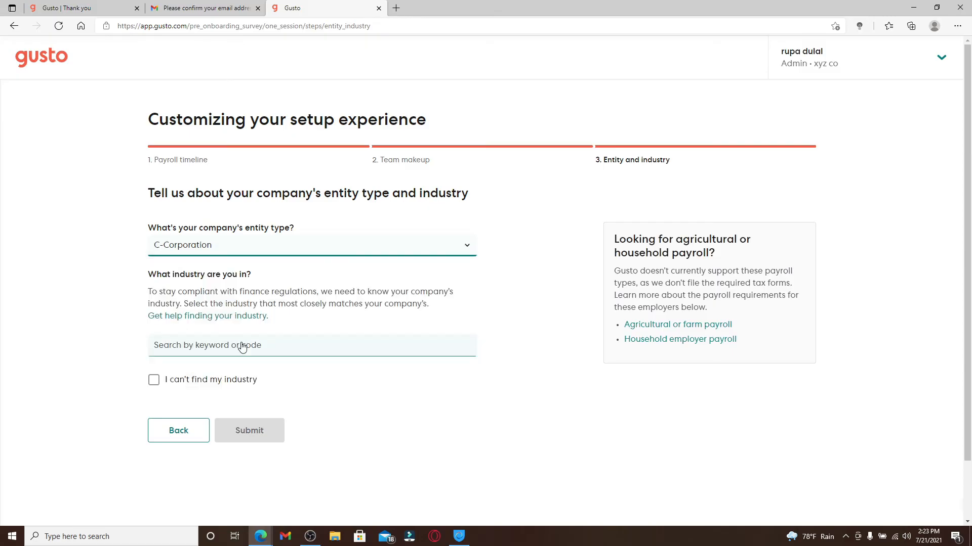
click(249, 430)
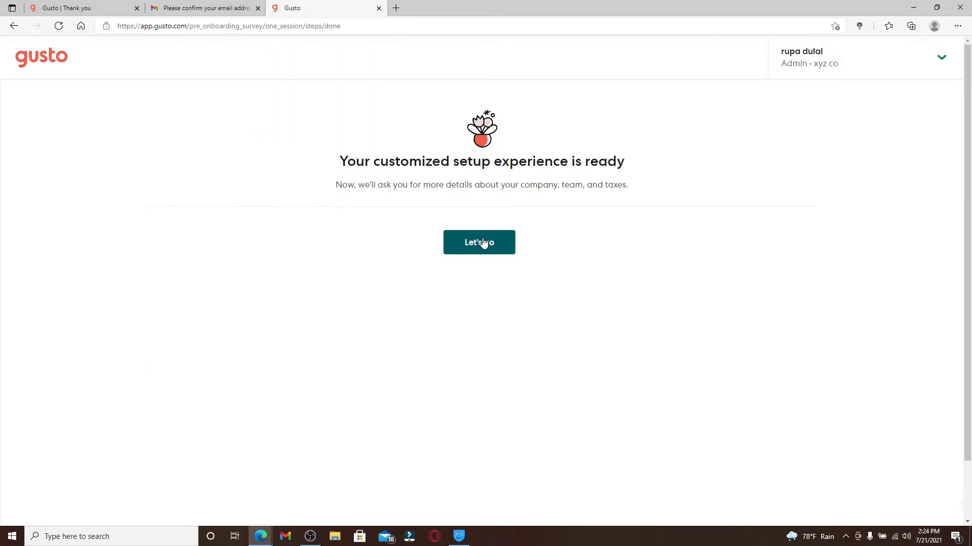
- Start the customized setup, landing on Add Company Addresses
click(478, 242)
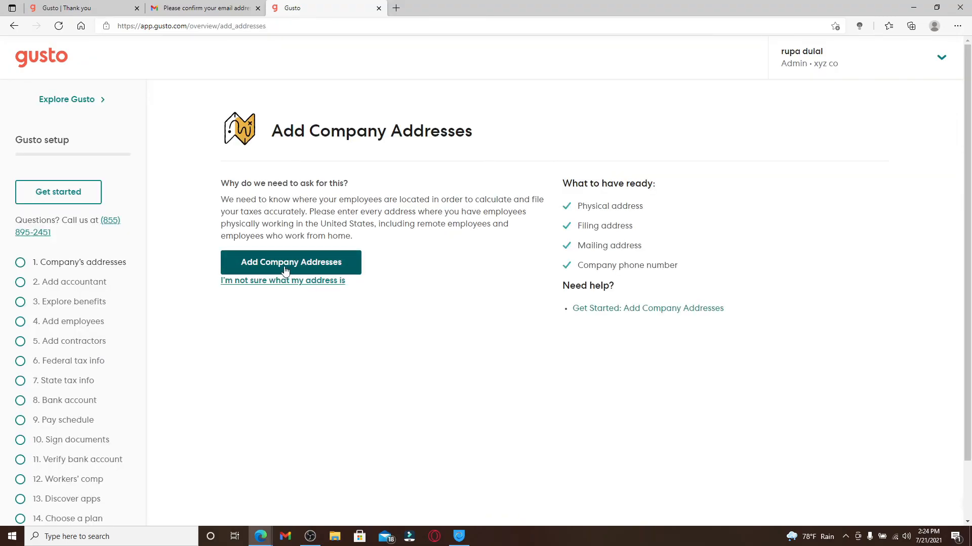
mouse_move(106, 257)
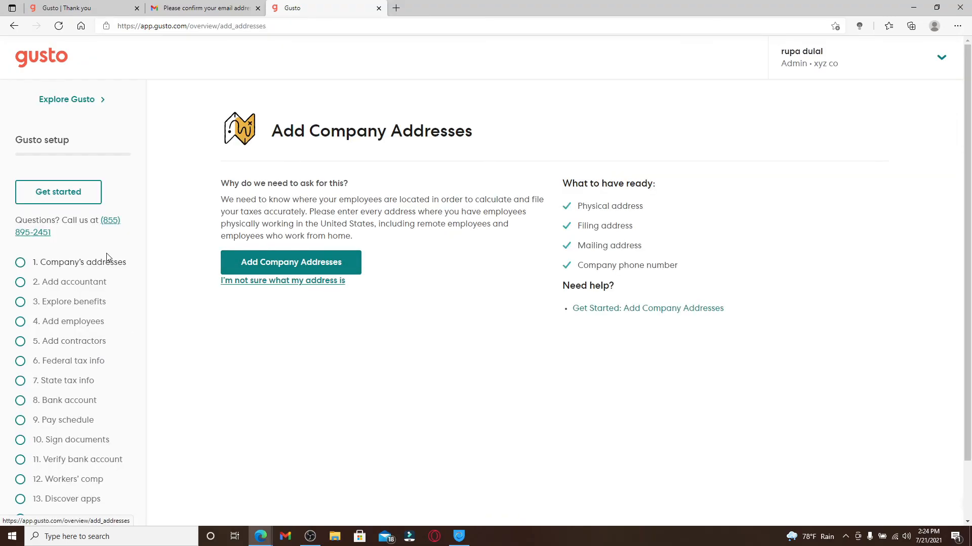
mouse_move(94, 401)
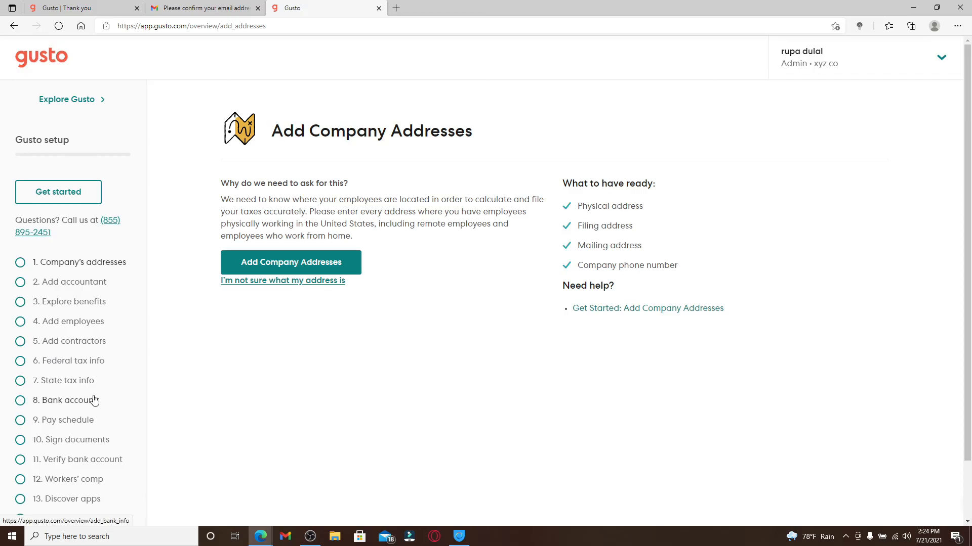